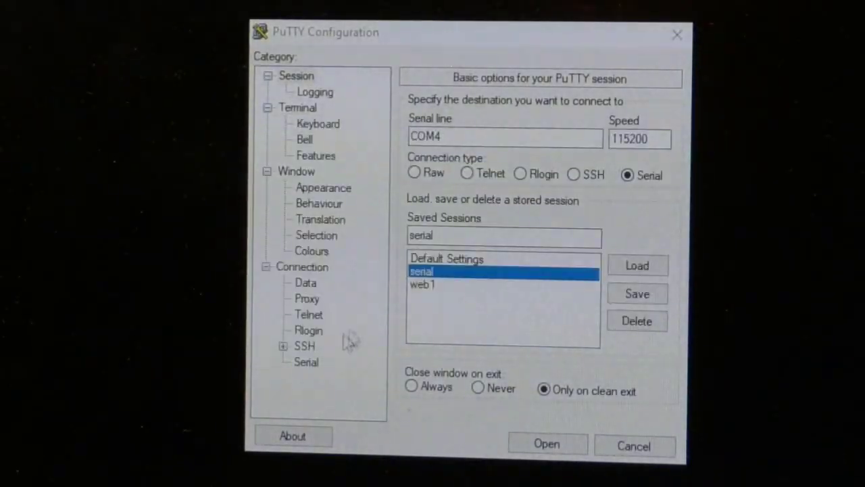
Step: Verify the serial line as COM4, 115200 baud, 8N1, no flow control, and open the session
click(306, 362)
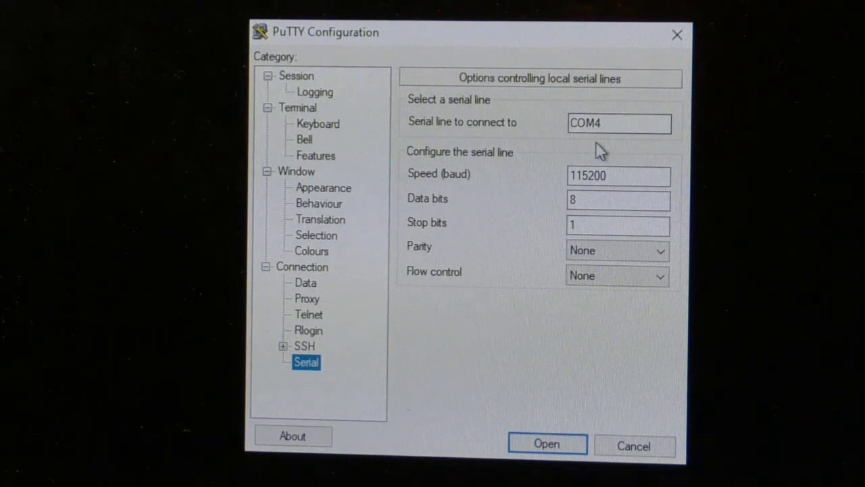
click(619, 122)
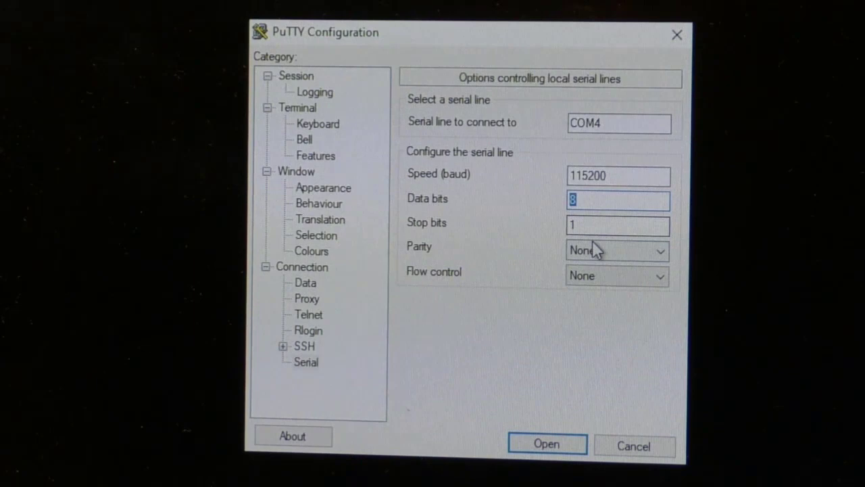
click(546, 443)
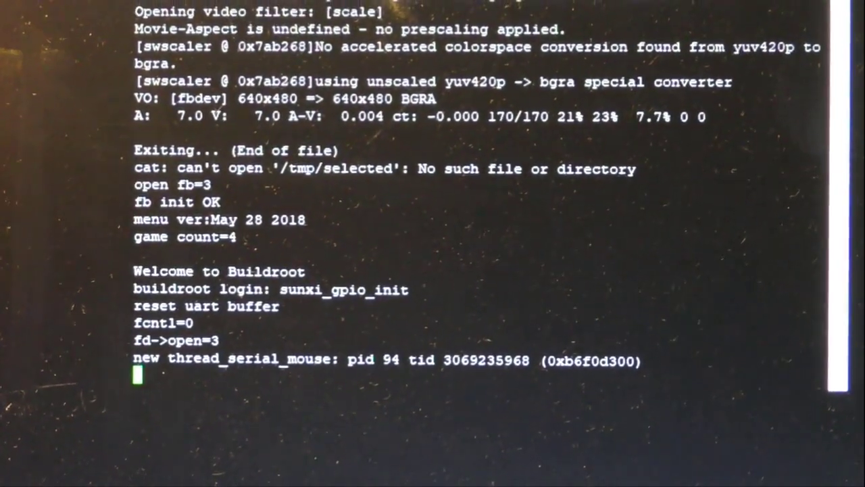
Step: Log in as root at the Buildroot prompt and list the home directory
text(root login: root)
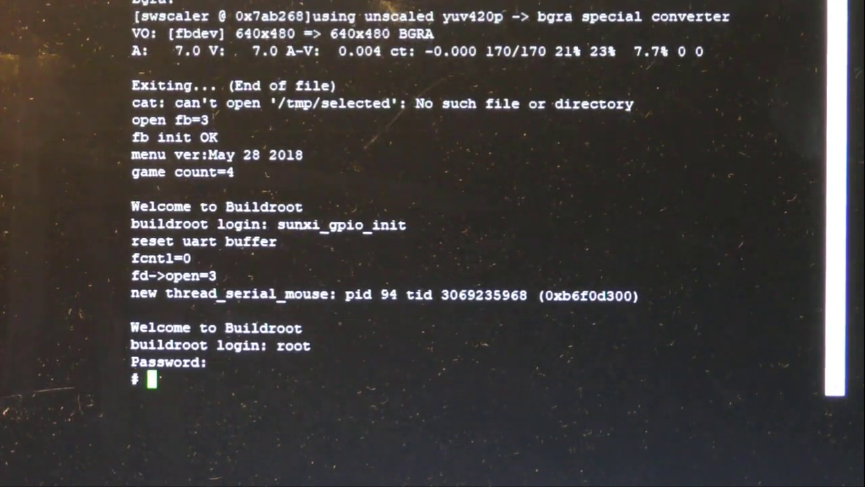
text(df)
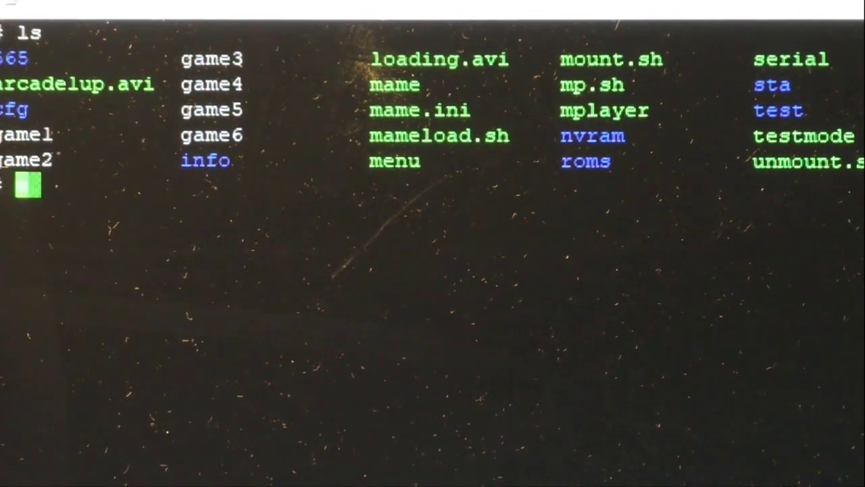
Step: Page through mame.ini with more
text(more mame.ini)
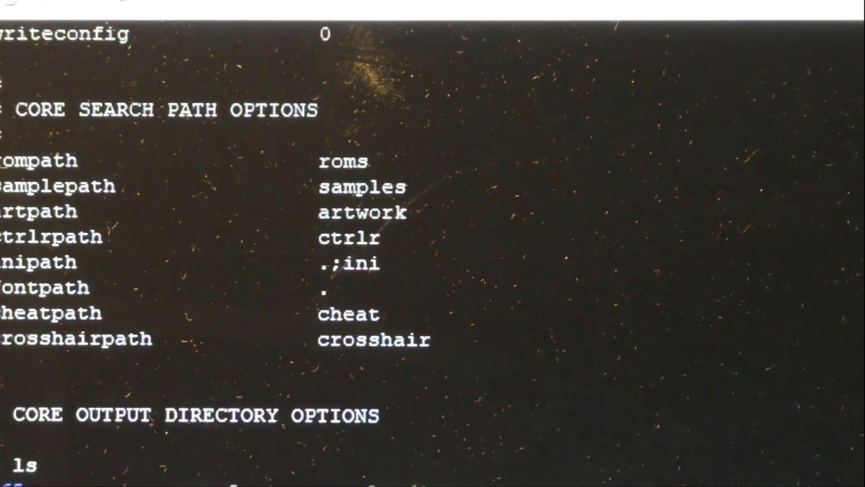
scroll(down, 3)
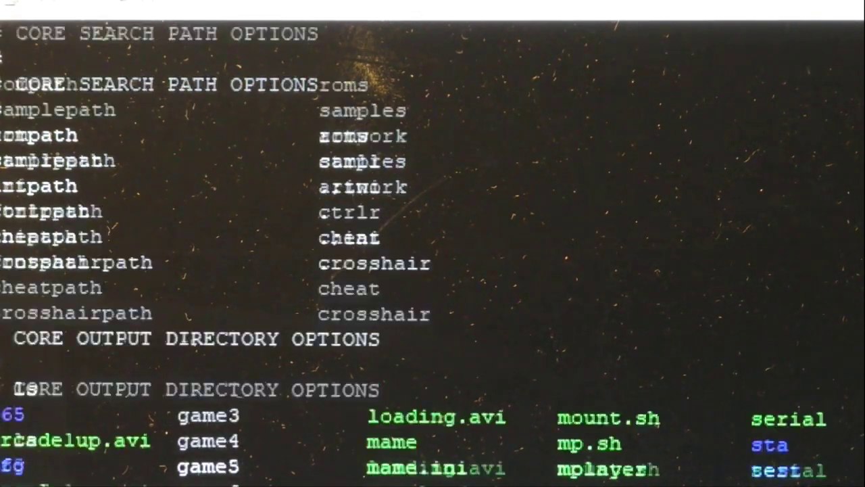
scroll(down, 3)
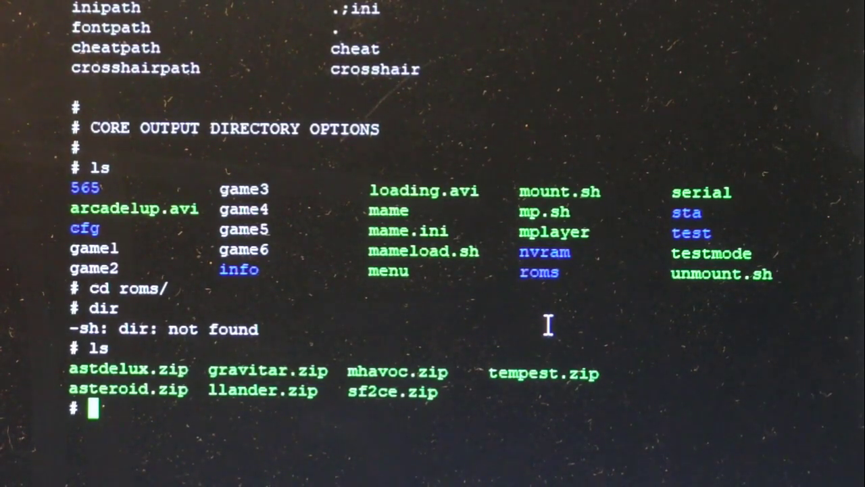
Step: Check disk usage with df, return to home and run ./mame -v for version 0.139u1
text(df)
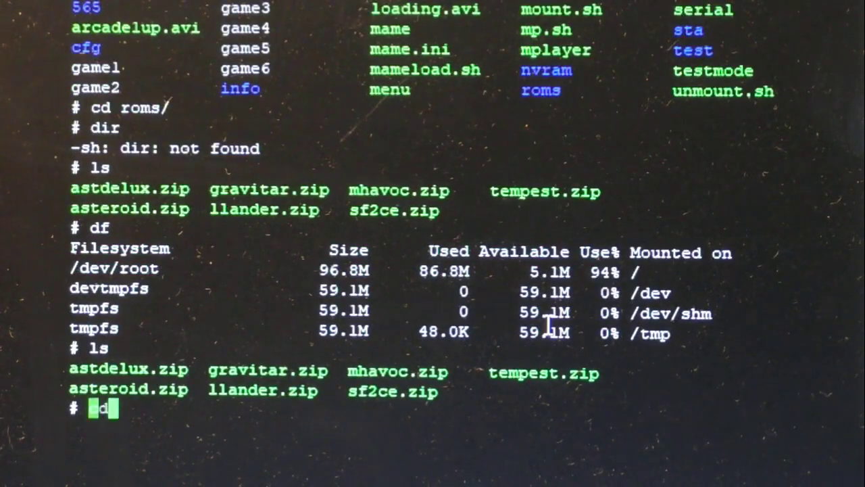
text(cd ..)
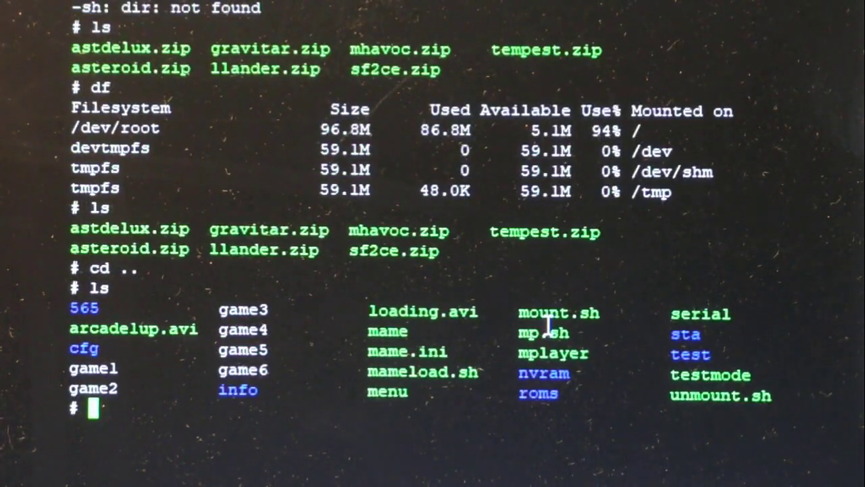
text(./mame -v)
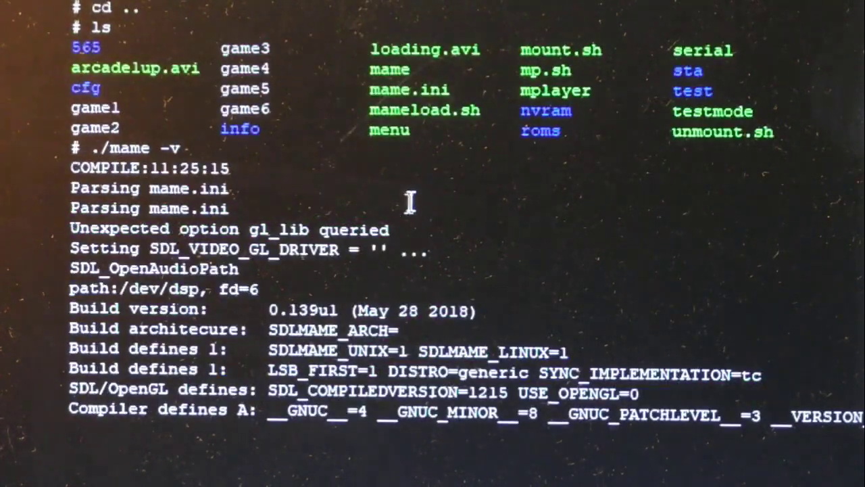
mouse_move(169, 250)
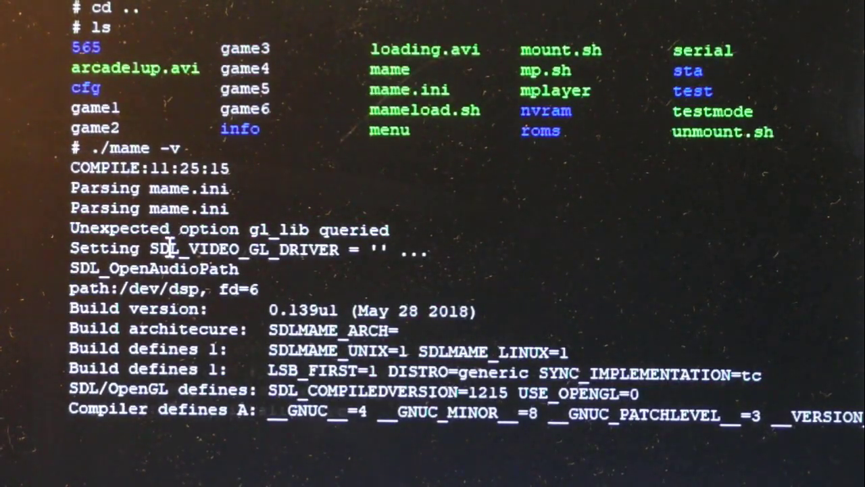
Step: Scroll the terminal to read the rest of the MAME version output
scroll(down, 3)
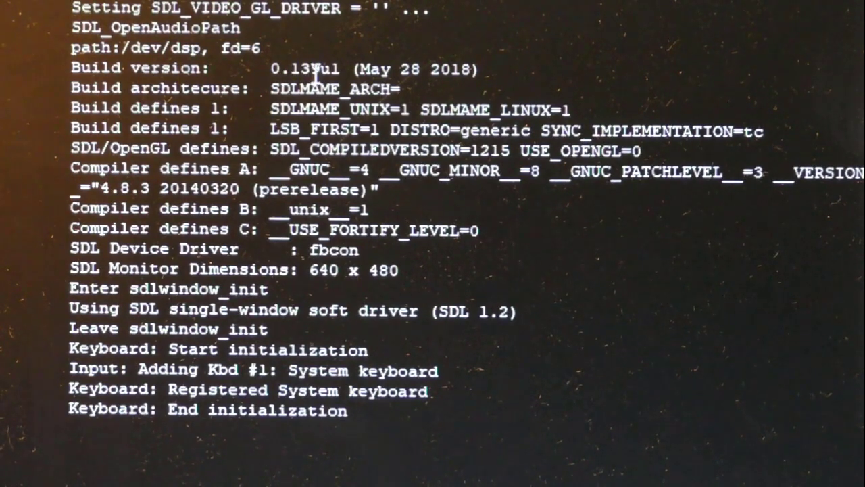
scroll(down, 3)
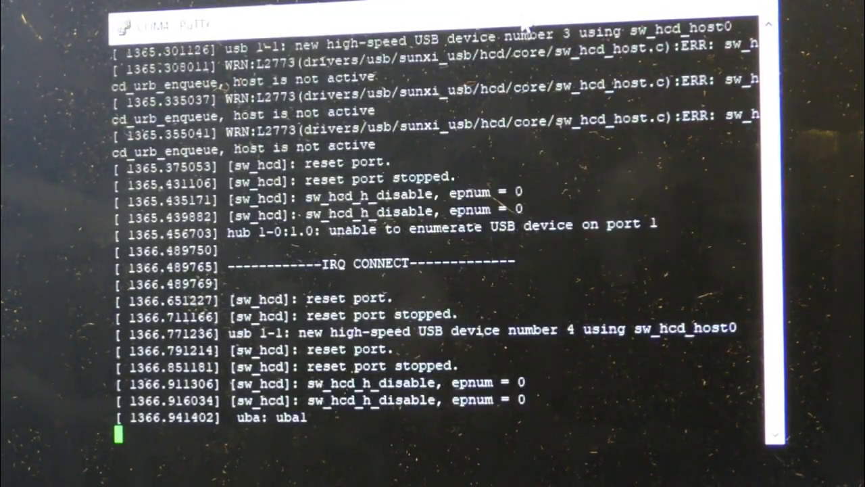
Step: Create /mnt/usb and begin entering mount /dev/uba1 /mnt/usb
scroll(down, 3)
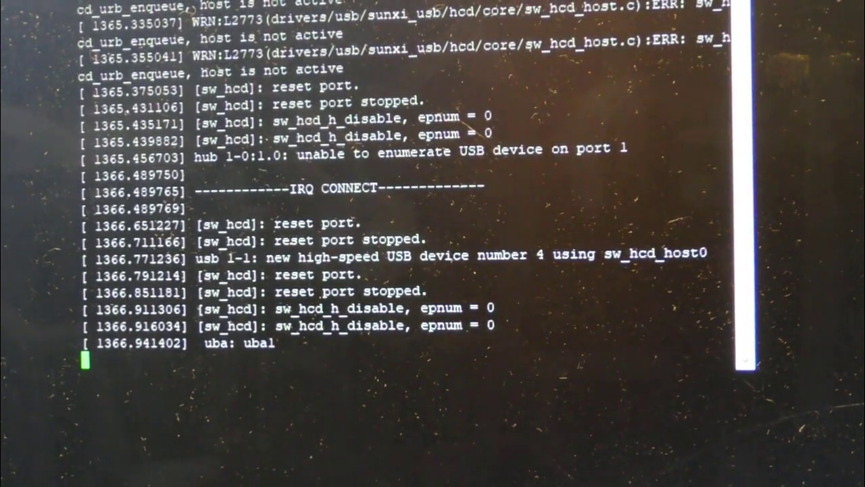
text(mkdir /mnt/usb)
text(mo)
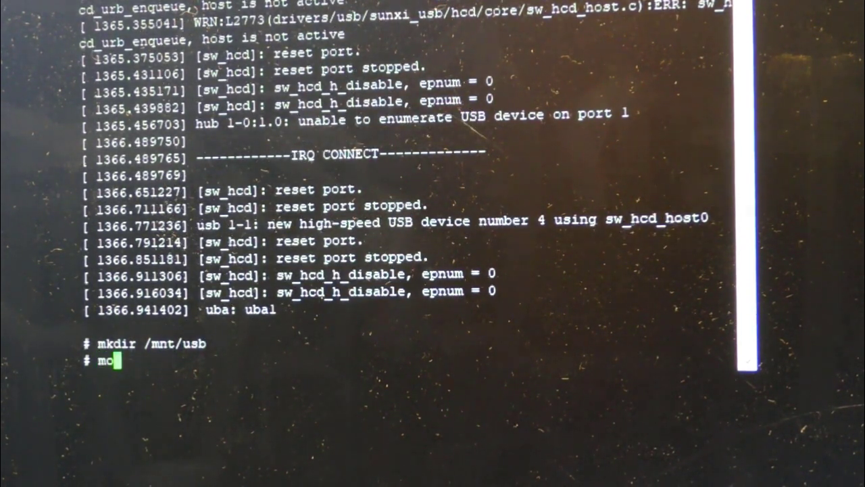
text(unt /dev/)
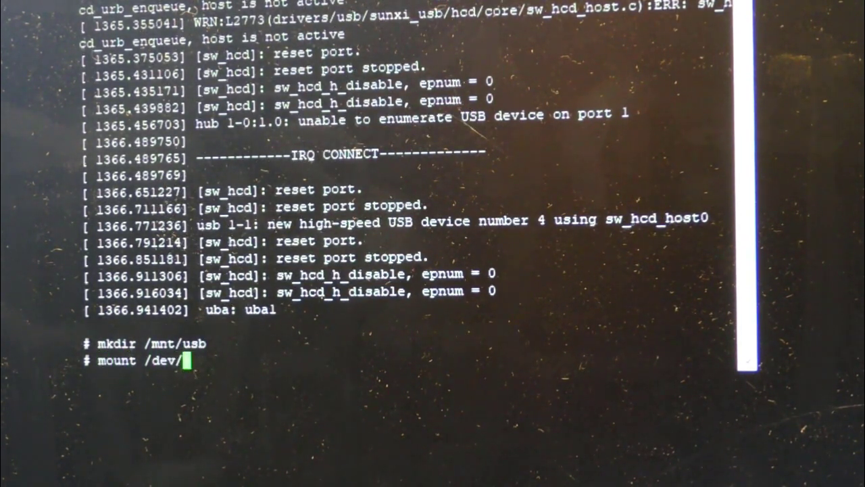
text(uba1 /mnt/)
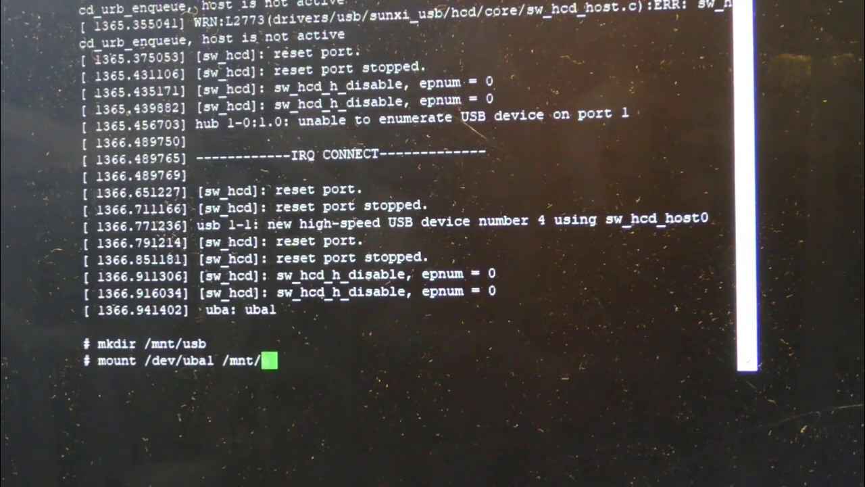